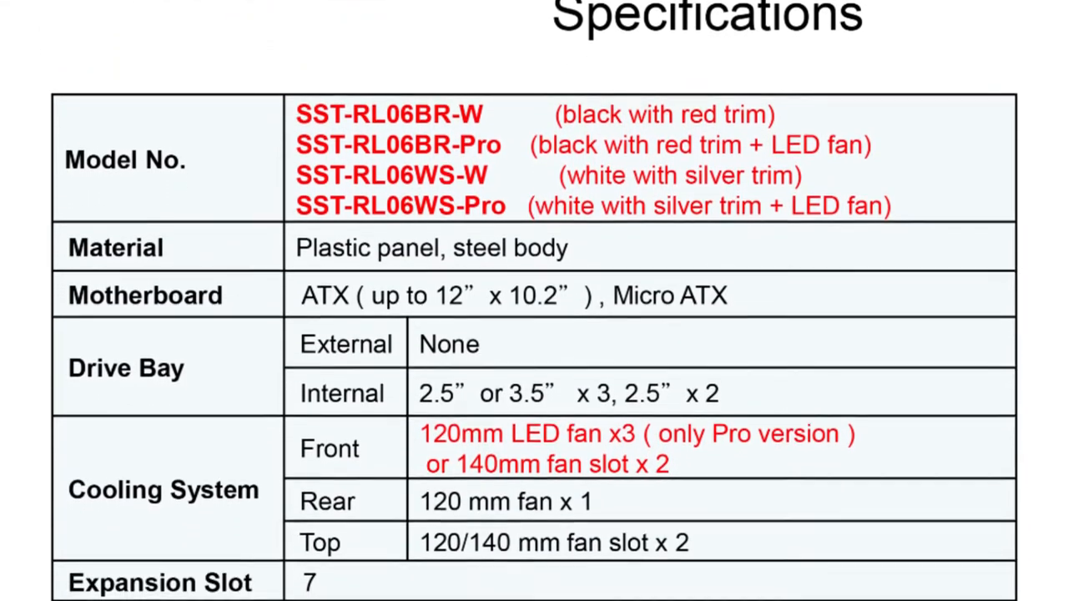
pyautogui.scroll(-3)
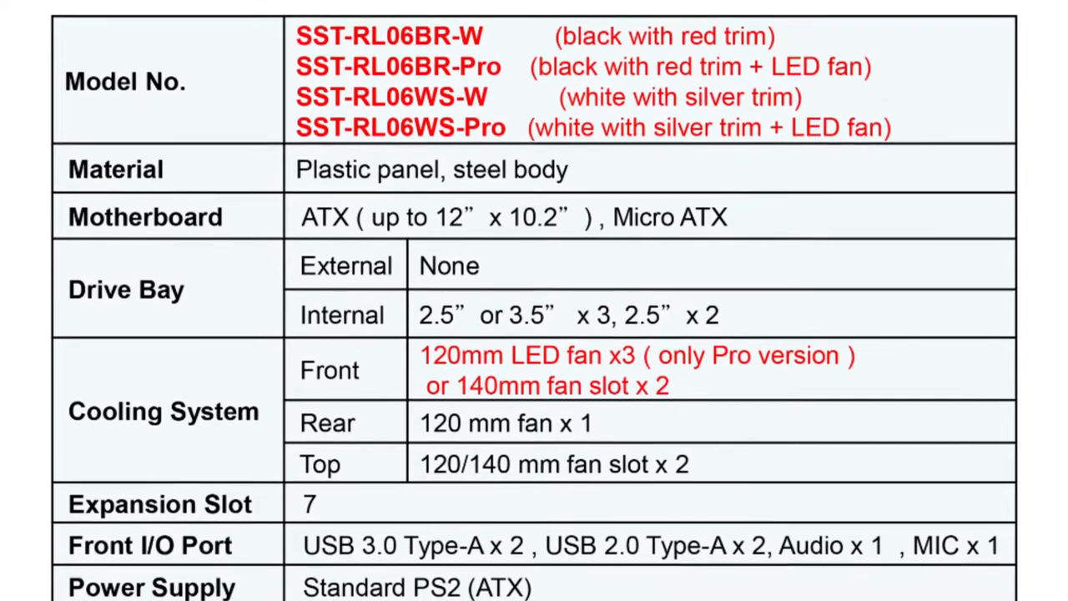
pyautogui.scroll(-3)
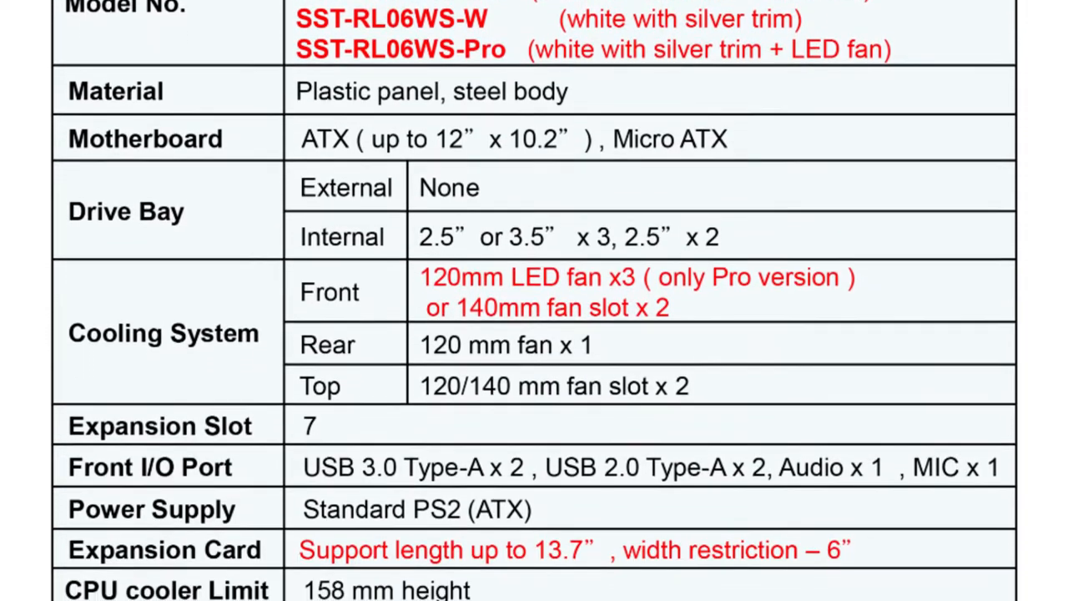
pyautogui.scroll(-3)
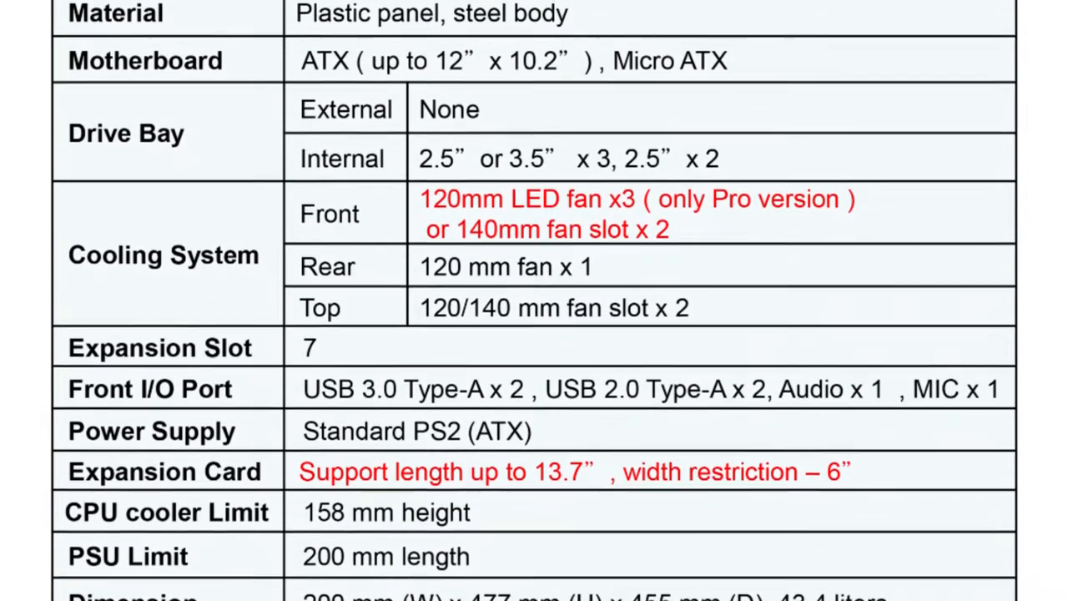
pyautogui.scroll(-3)
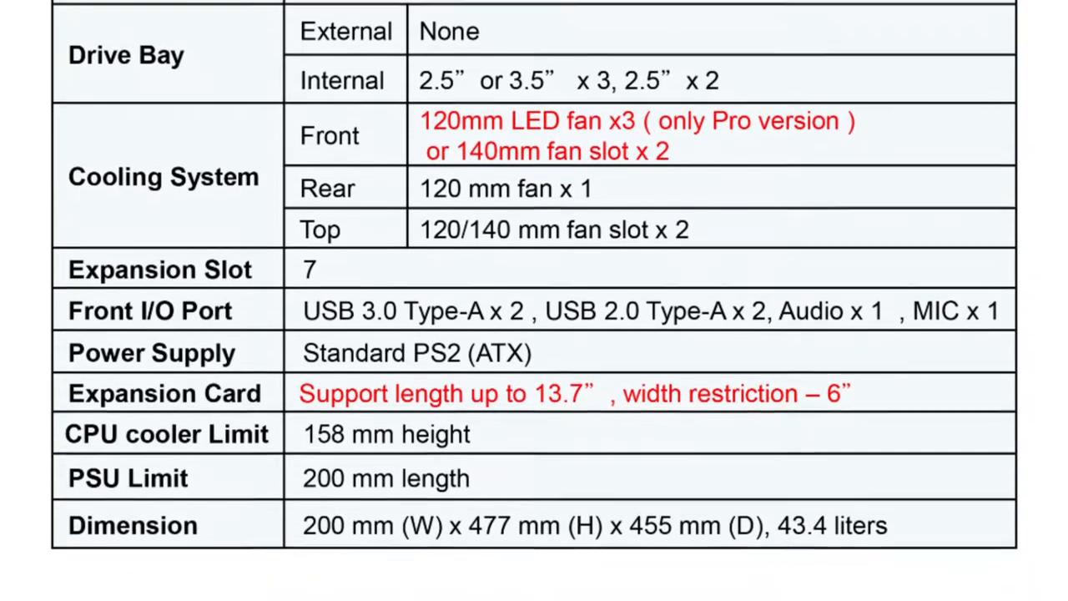